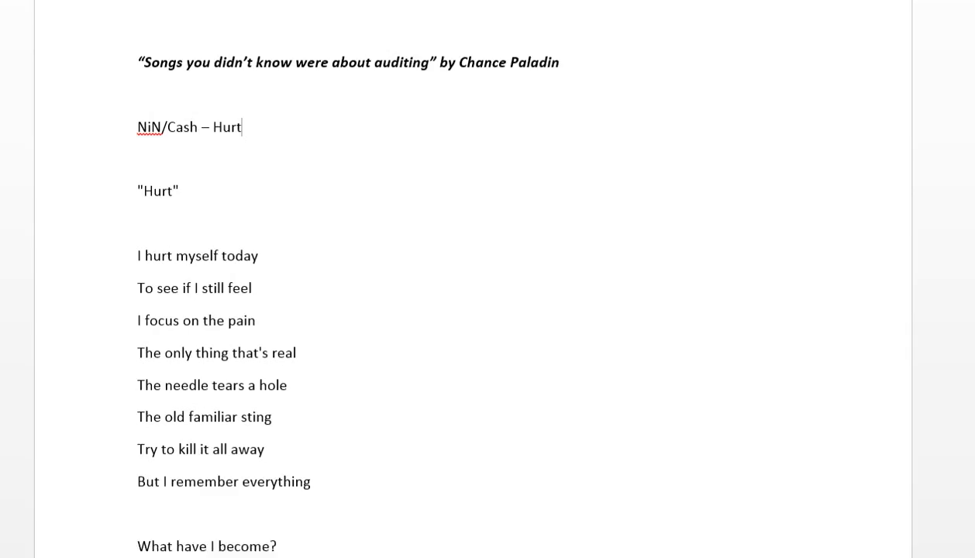
Attribute the opening lyric lines starting with 'I hurt myself today' to 'Manager:' with a '(me, why)' interjection
scroll("down", 3)
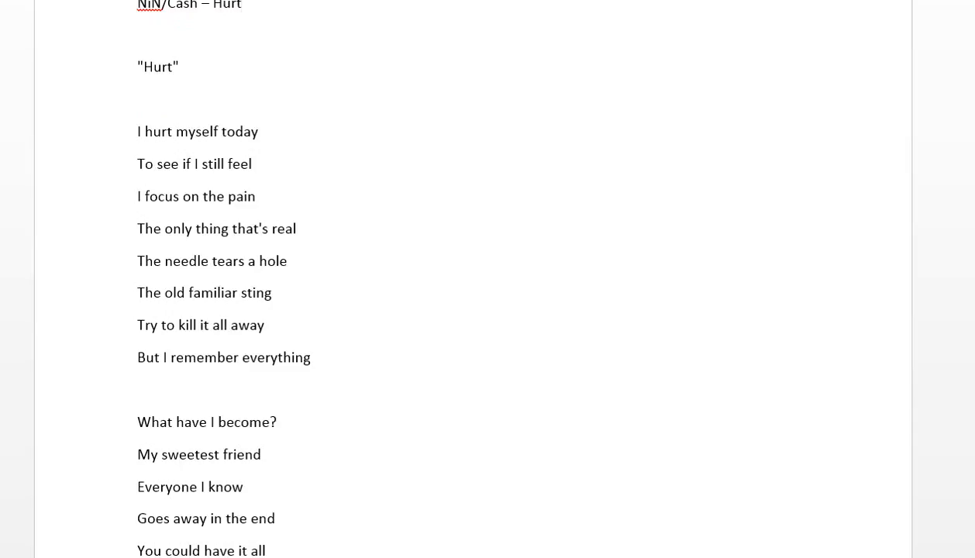
left_click(245, 6)
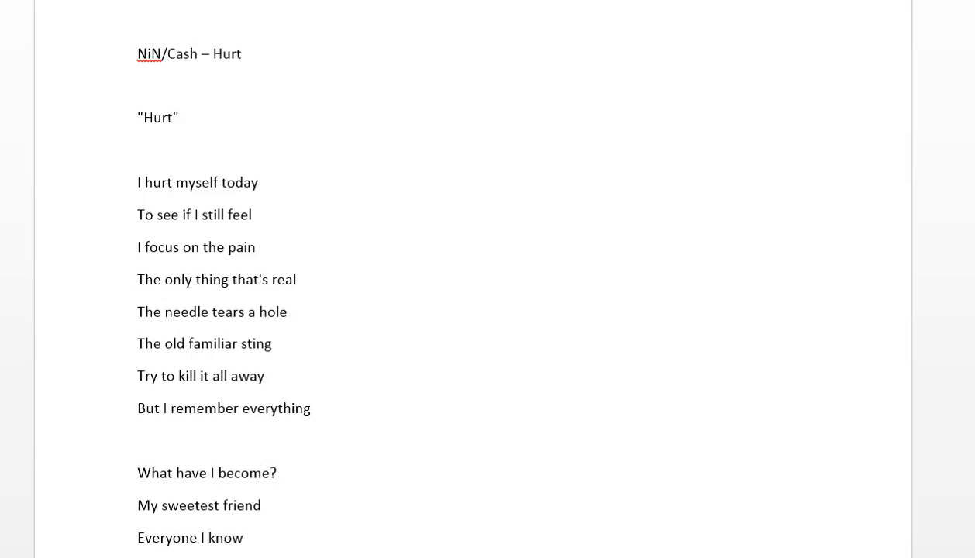
left_click(138, 150)
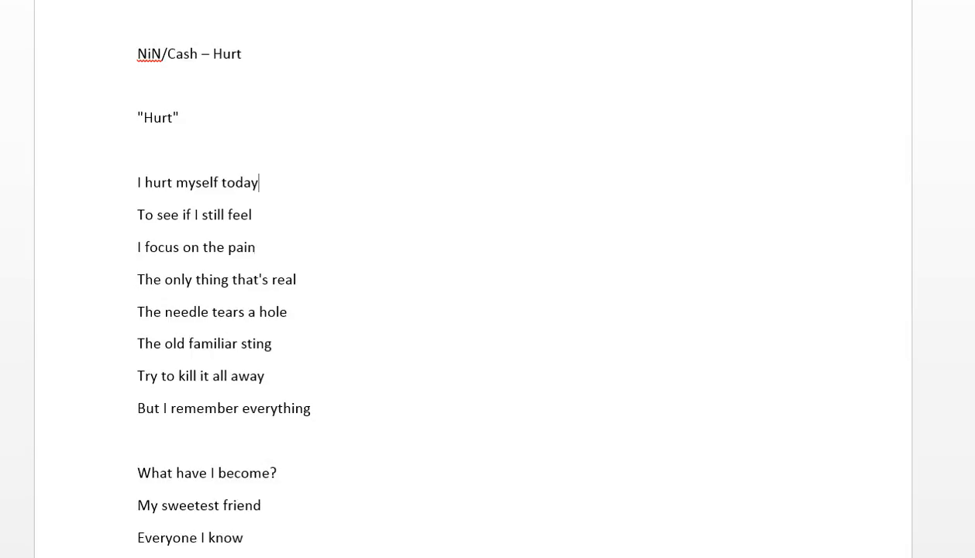
type("man")
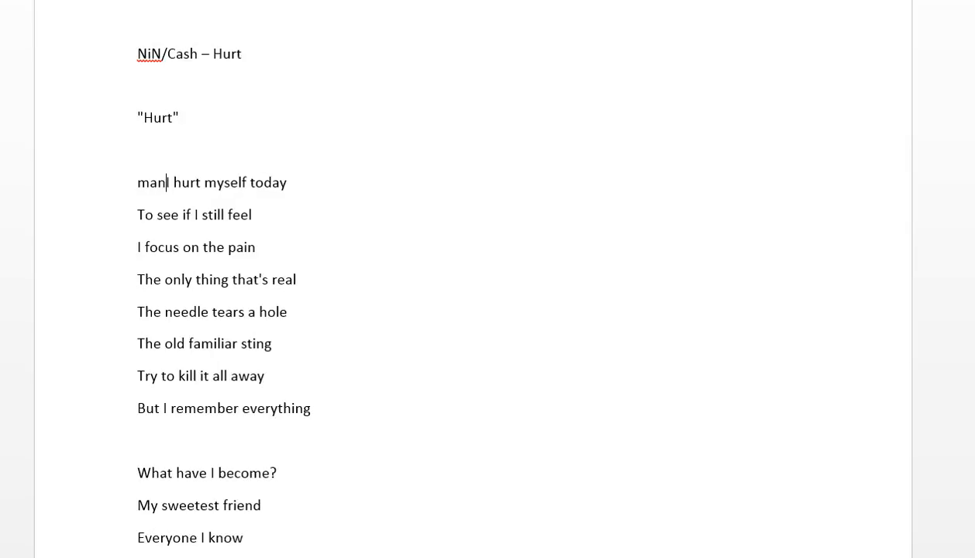
type("Manager:")
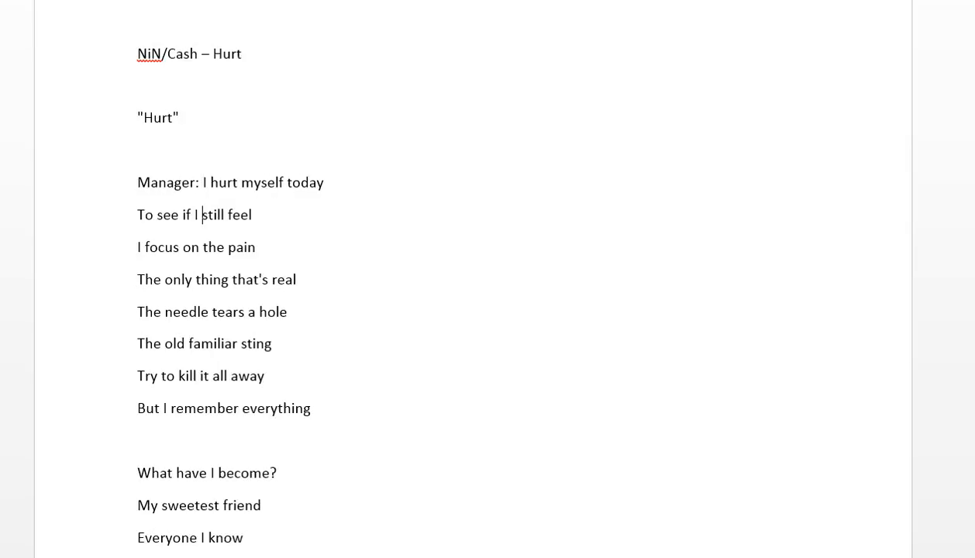
type("me, why)")
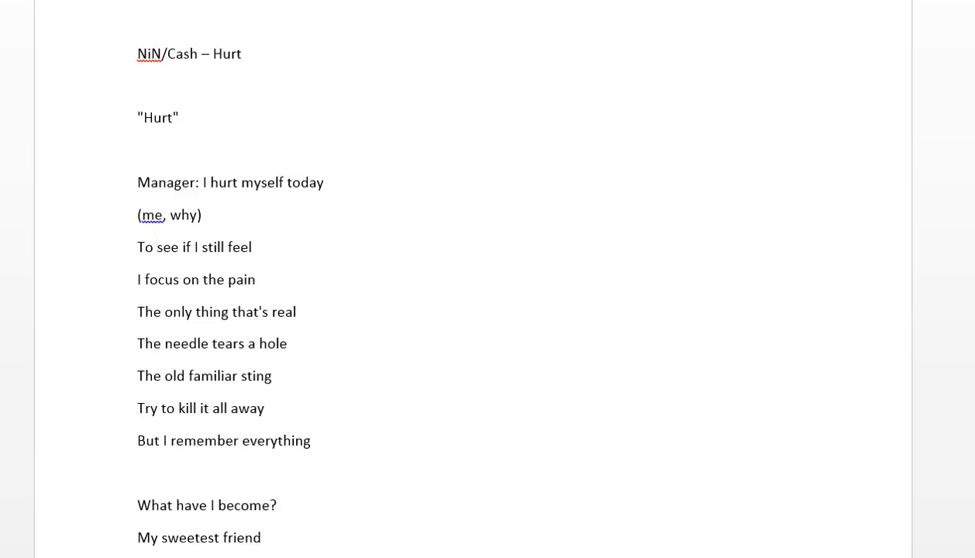
type("Manager:")
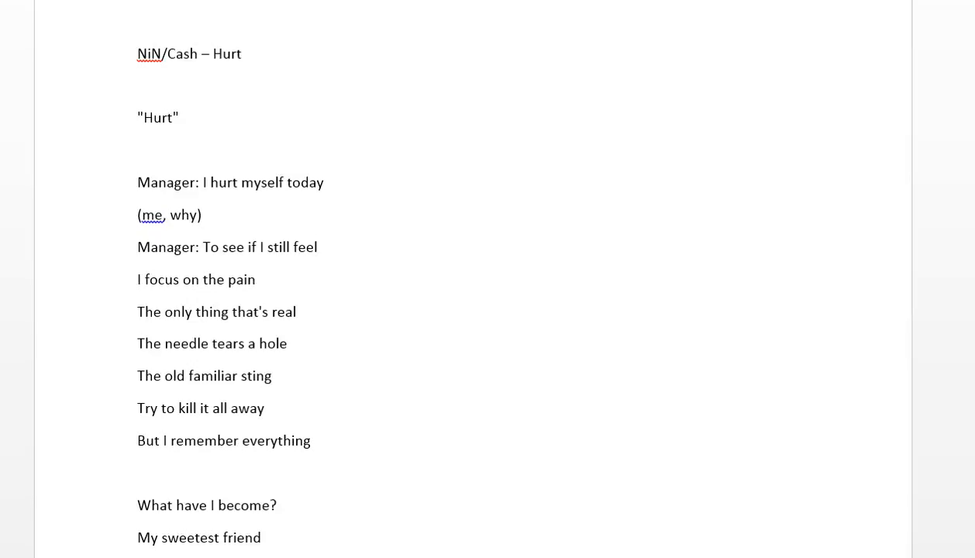
left_click(318, 246)
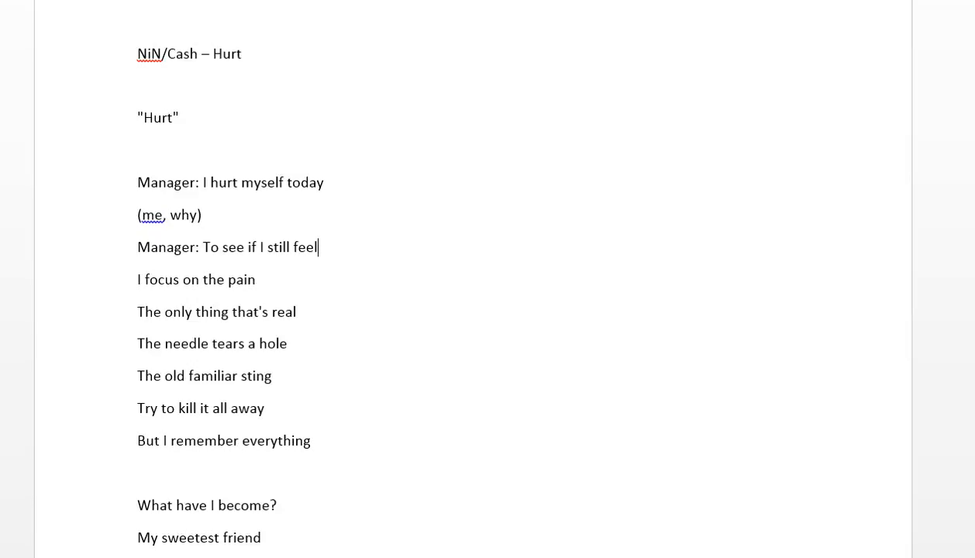
Prefix 'I focus on the pain' with 'Manager:' and add '(me, are we talking about processes??)' after it
left_click(257, 279)
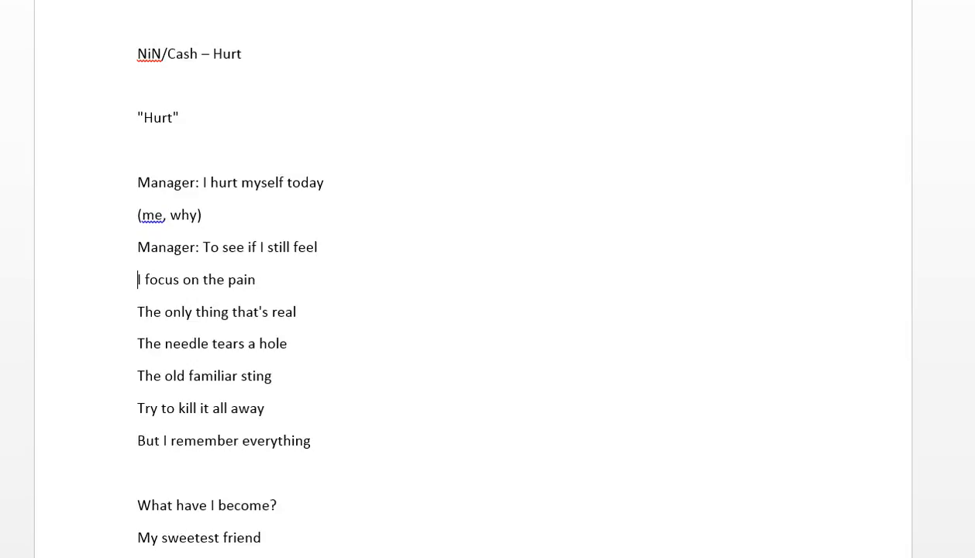
type("Manager:")
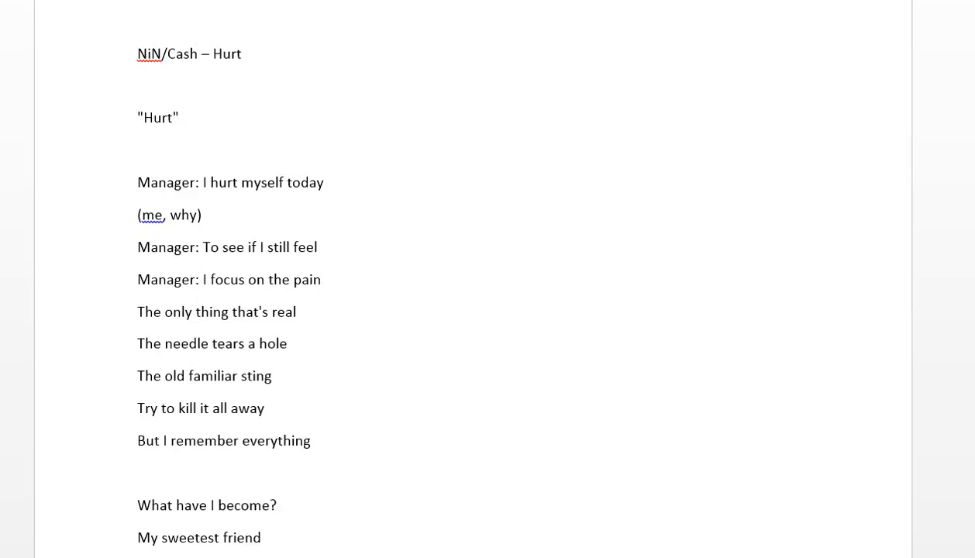
left_click(321, 279)
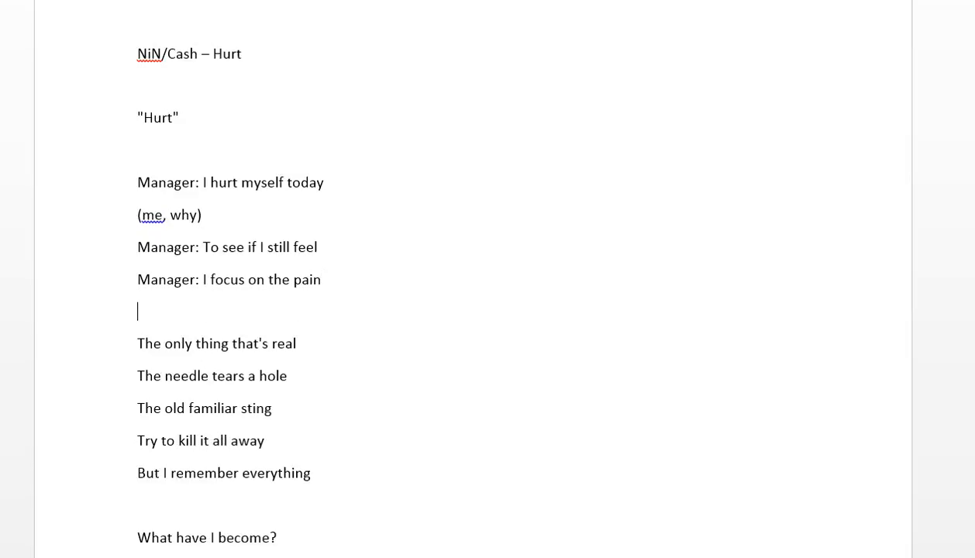
type("(me, are we talking a")
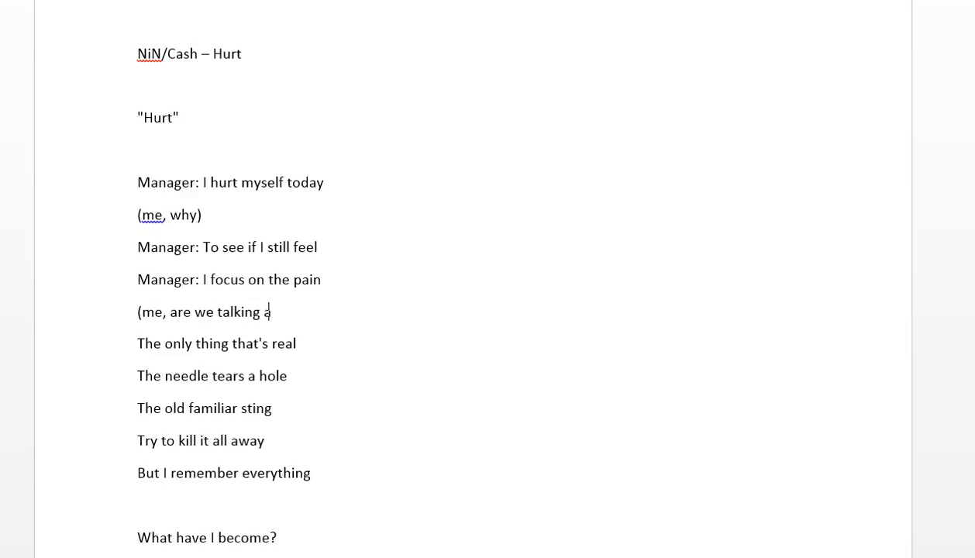
type("bout processes)")
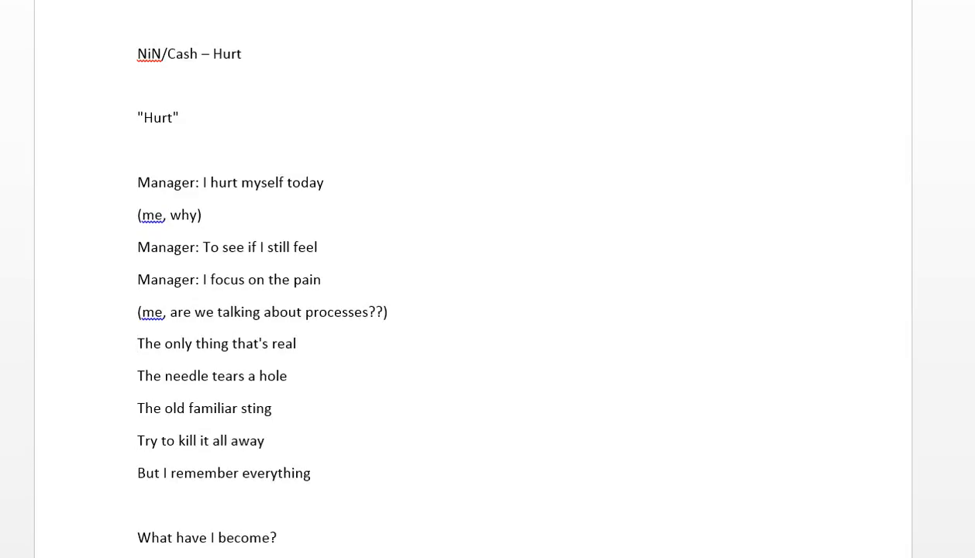
type("manager:")
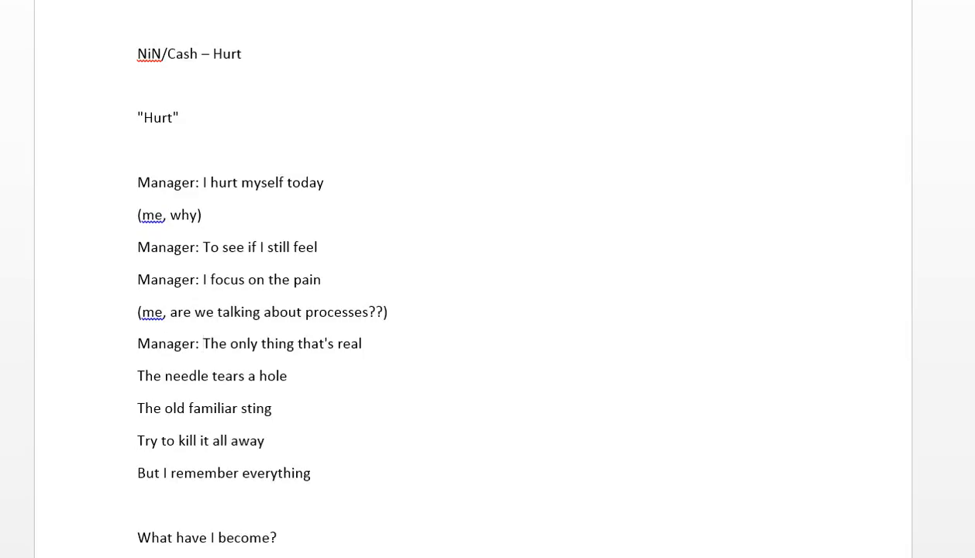
scroll("down", 3)
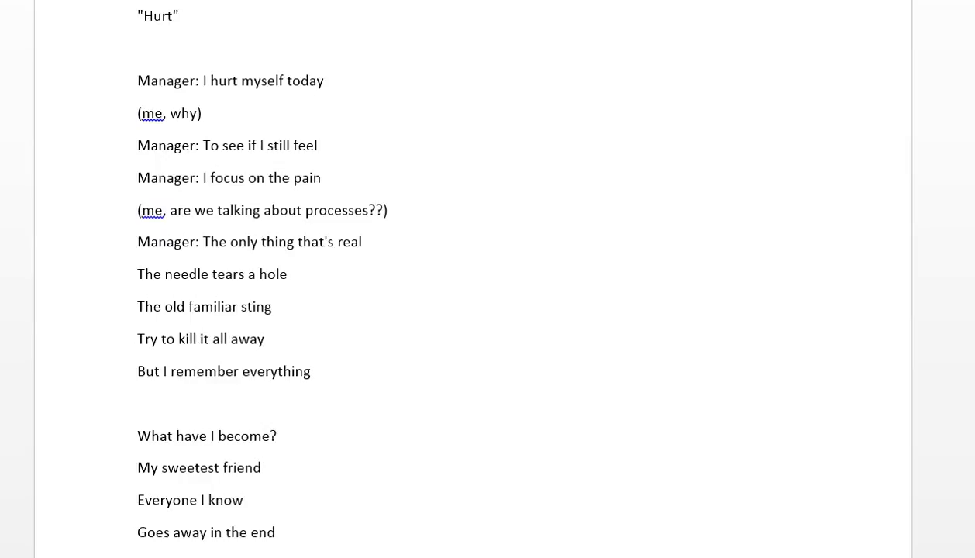
left_click(205, 242)
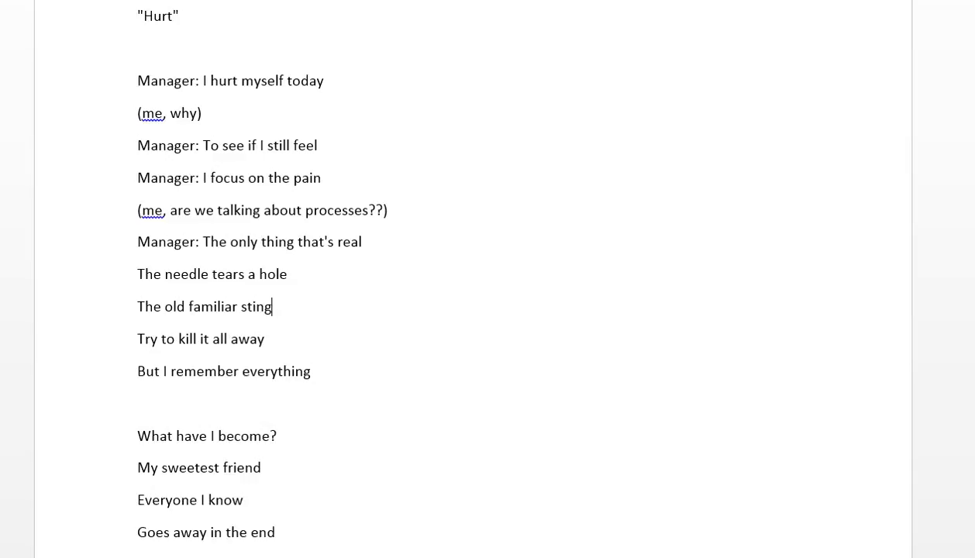
scroll("down", 3)
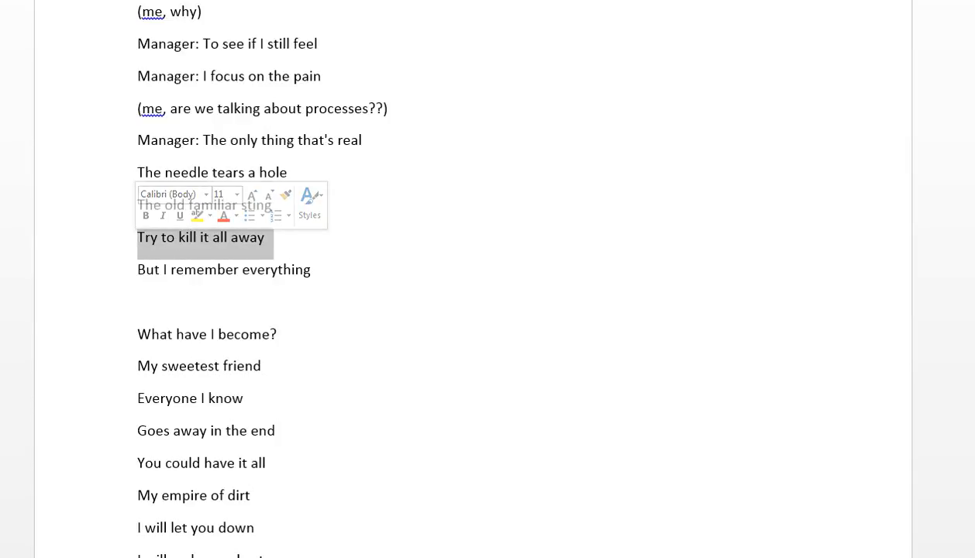
left_click(264, 235)
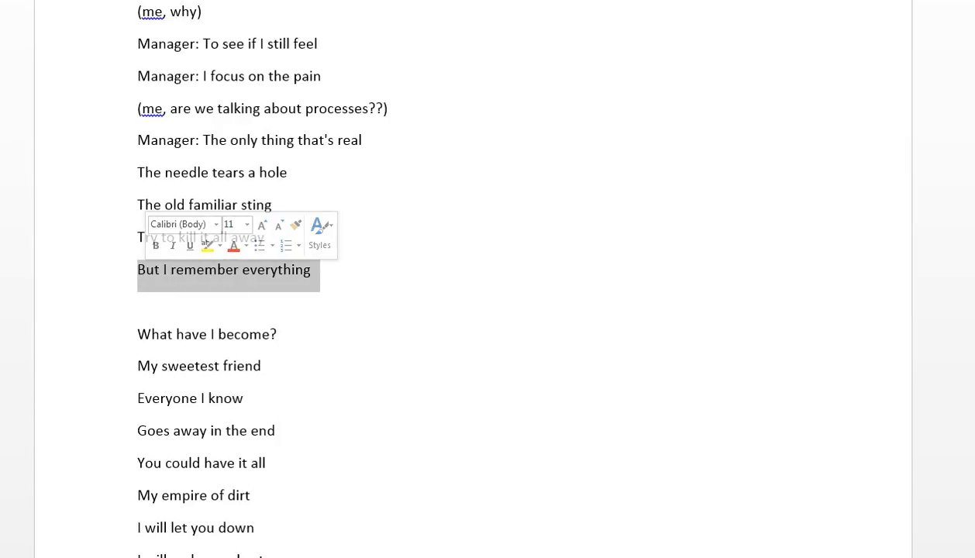
left_click(312, 270)
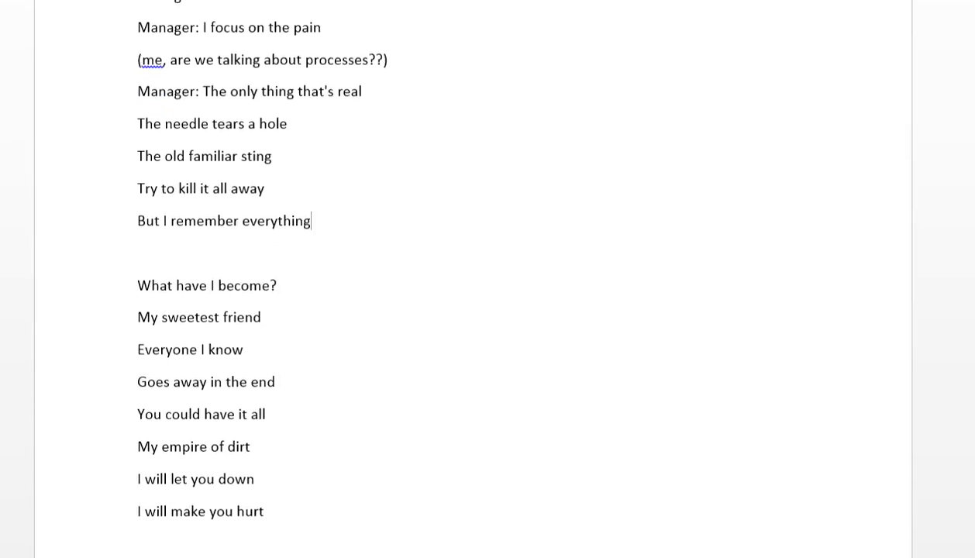
scroll("down", 3)
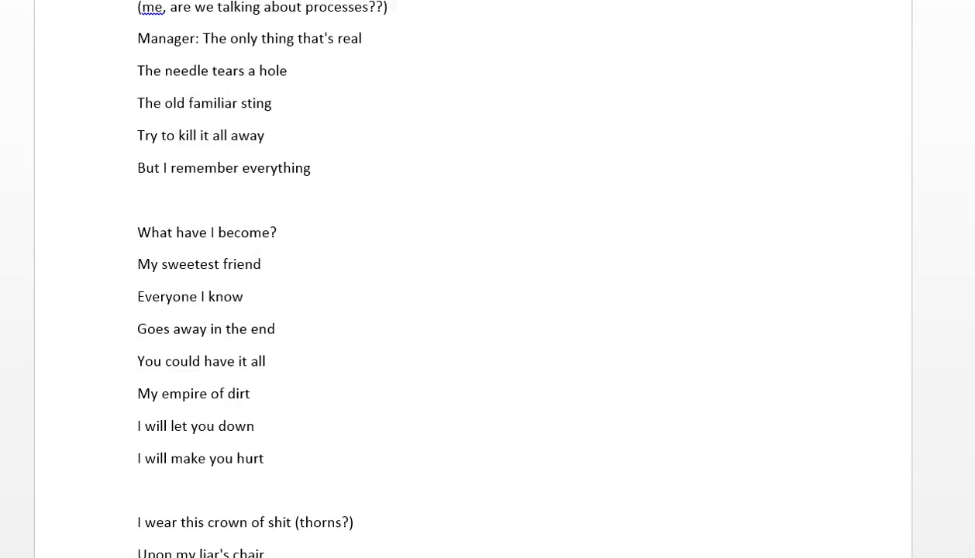
left_click(310, 167)
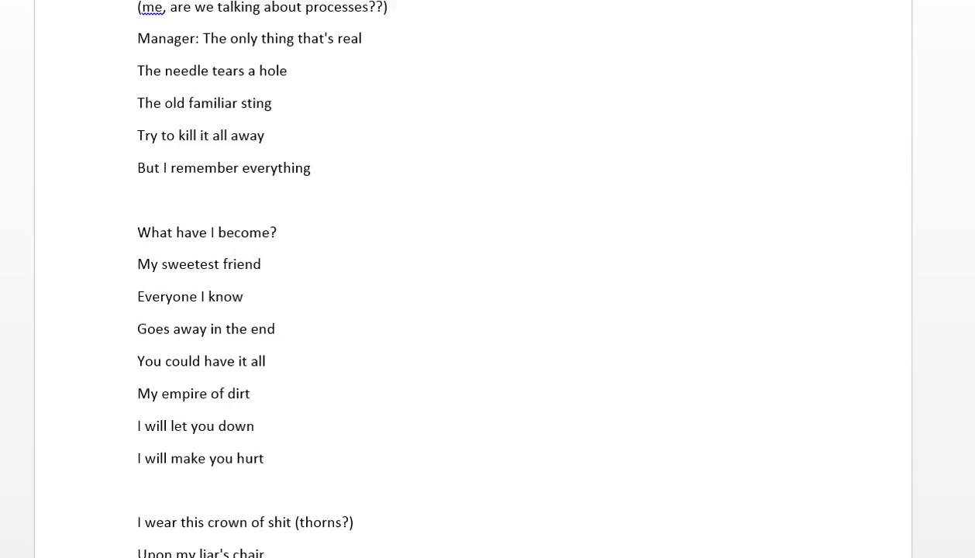
left_click(310, 167)
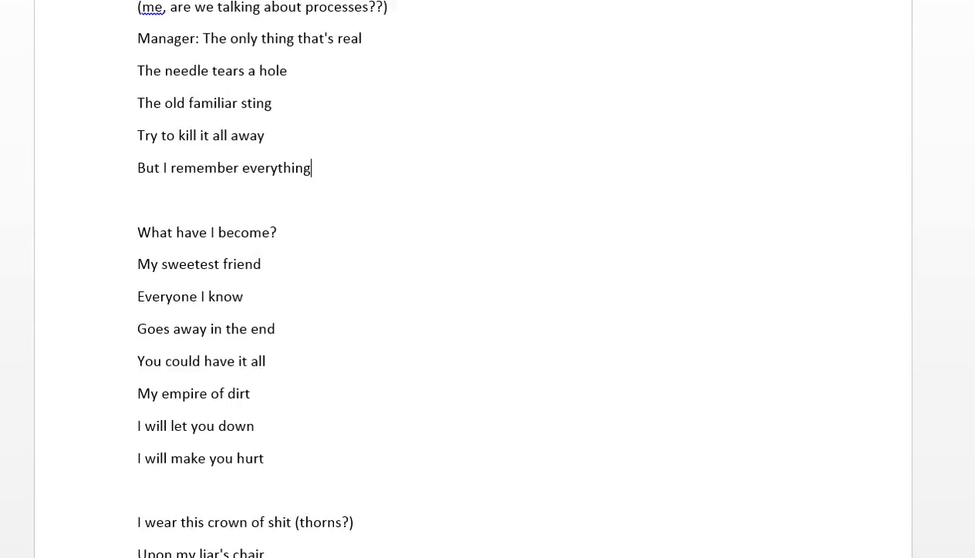
left_click(261, 264)
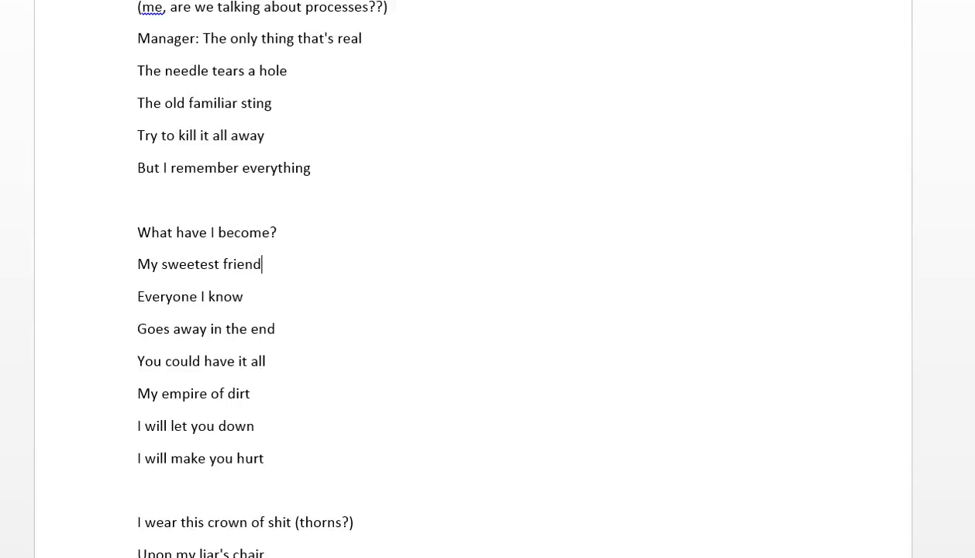
scroll("down", 3)
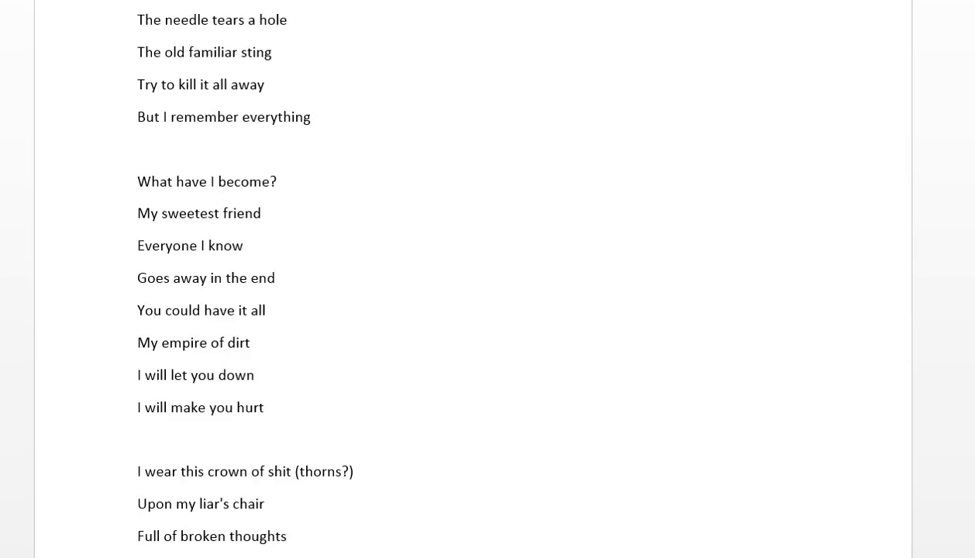
left_click(261, 214)
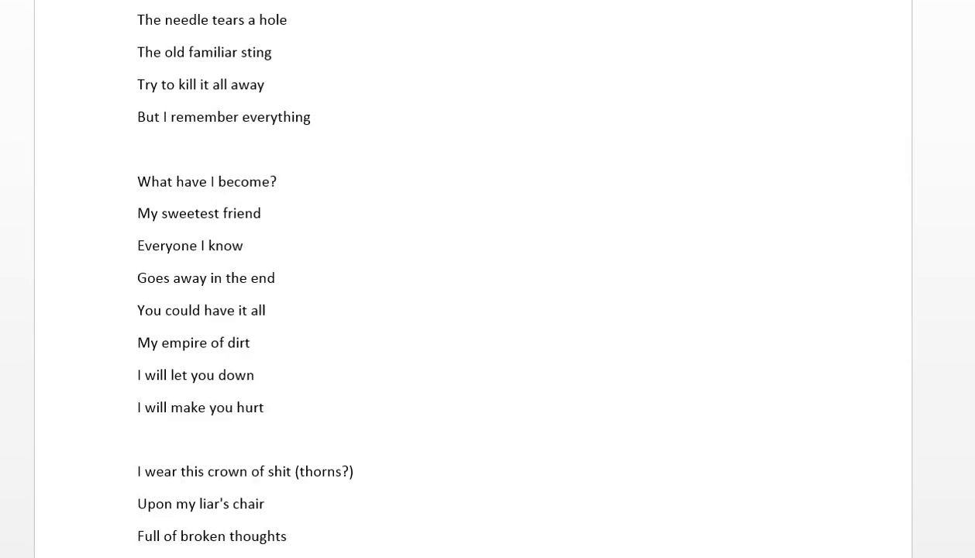
left_click(261, 212)
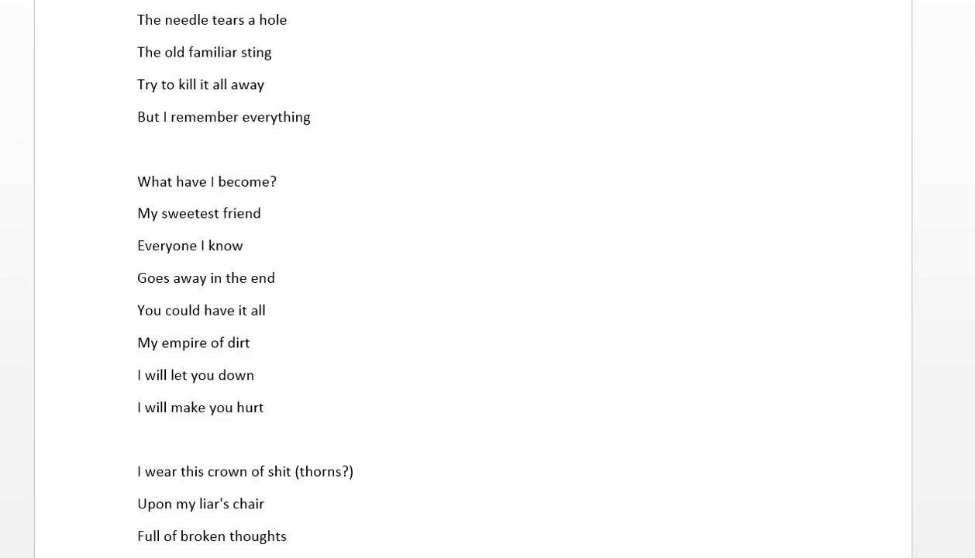
left_click(262, 214)
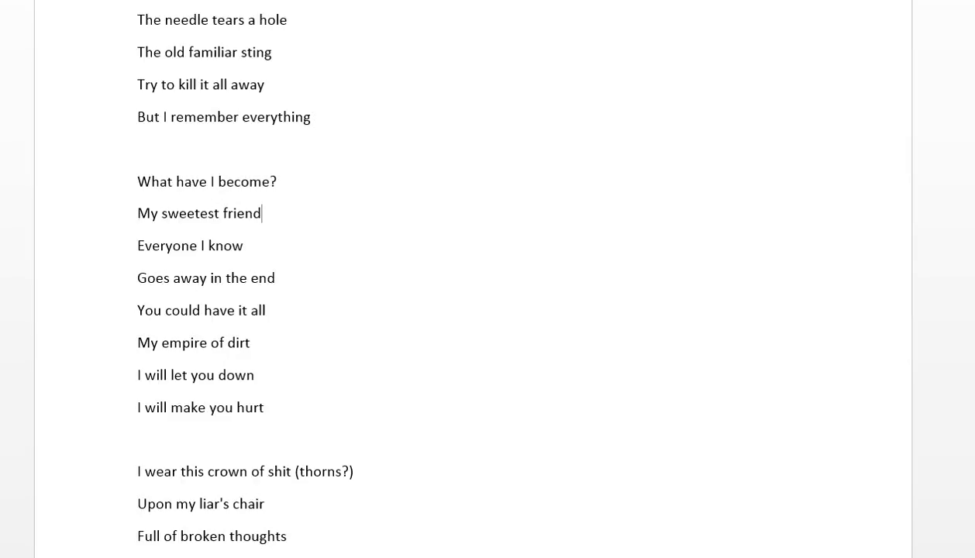
double_click(189, 245)
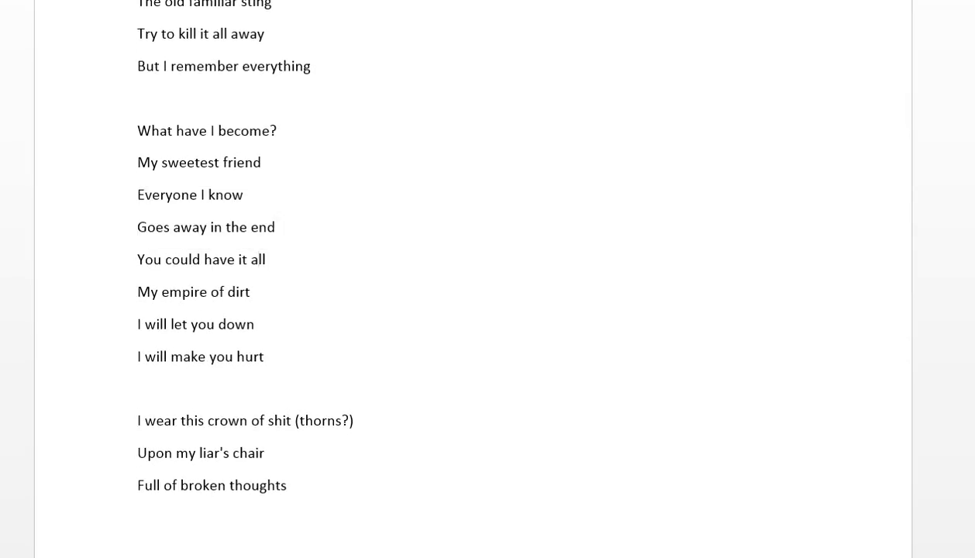
double_click(147, 259)
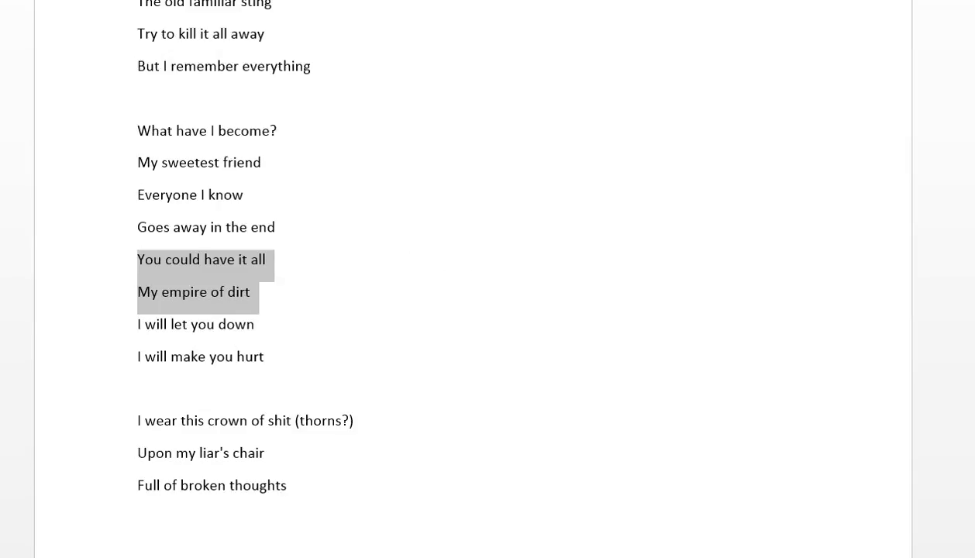
scroll("down", 3)
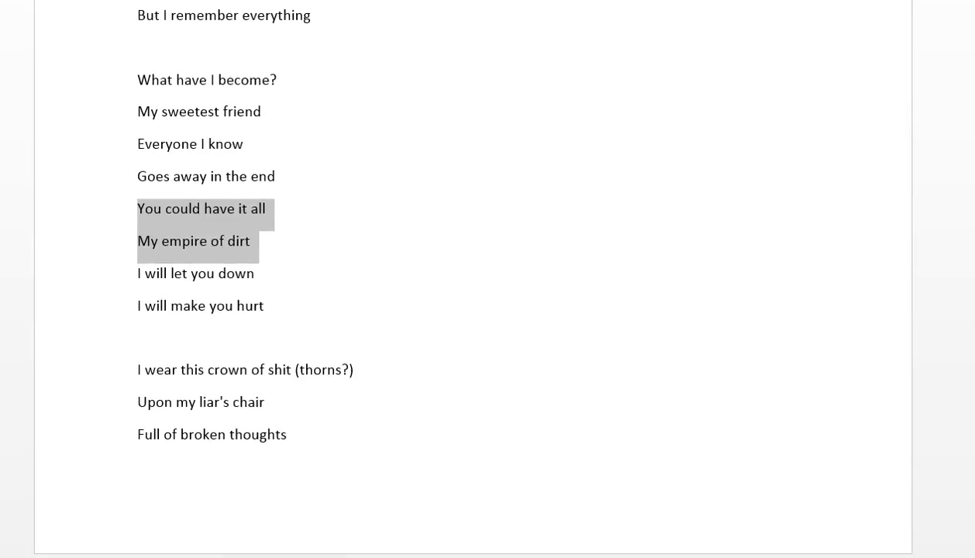
left_click(138, 273)
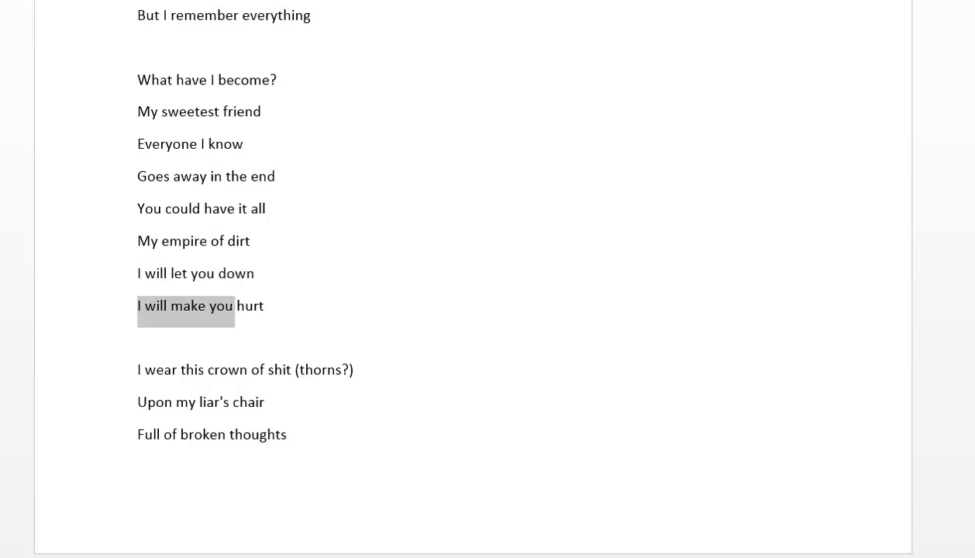
scroll("down", 3)
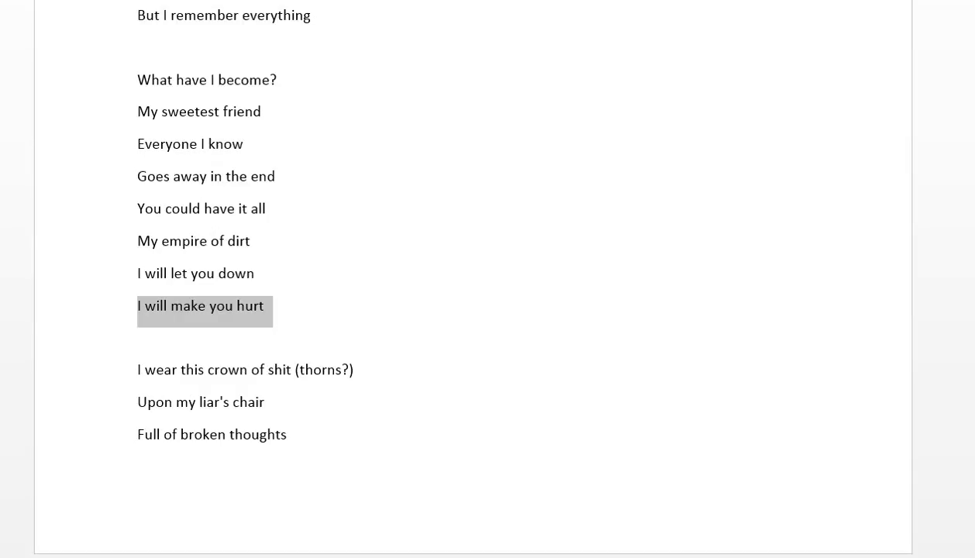
scroll("down", 3)
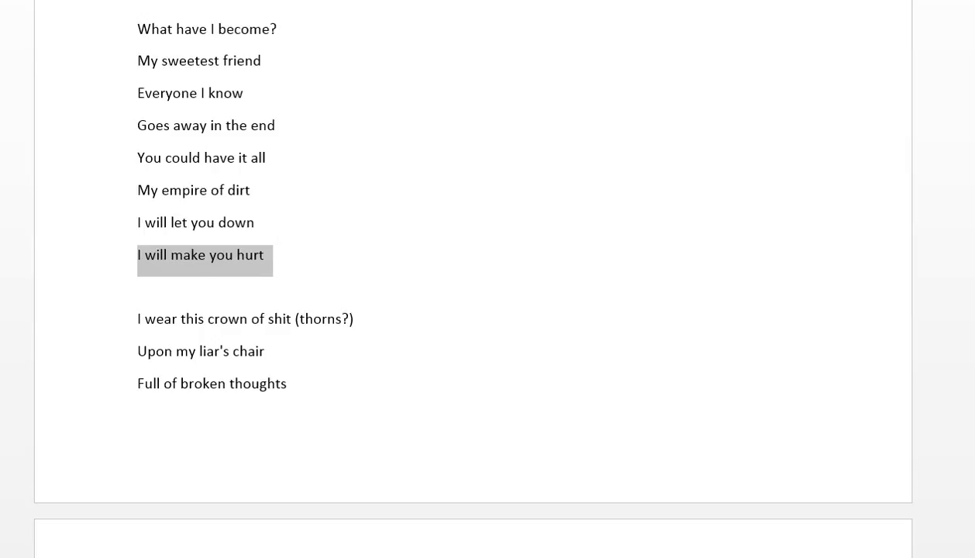
scroll("down", 3)
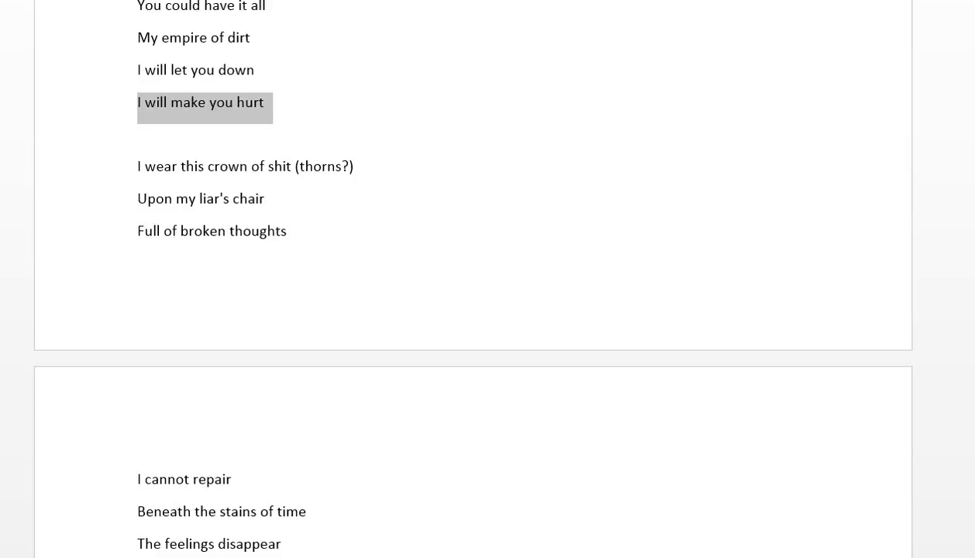
left_click(312, 166)
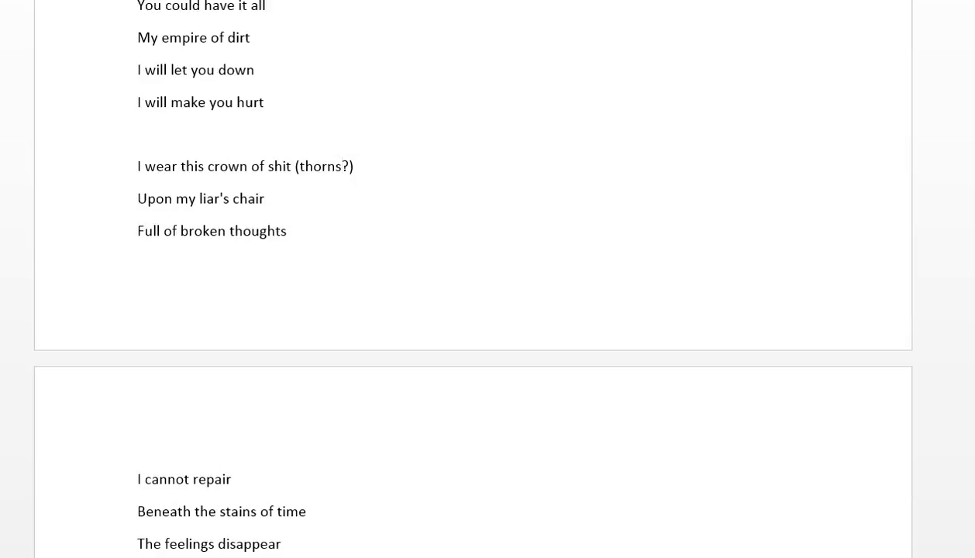
scroll("down", 3)
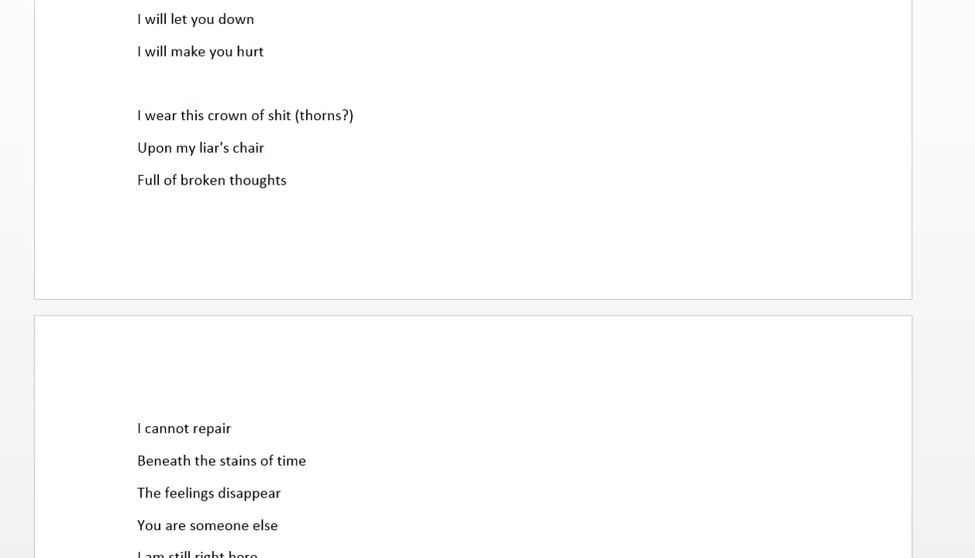
left_click(343, 115)
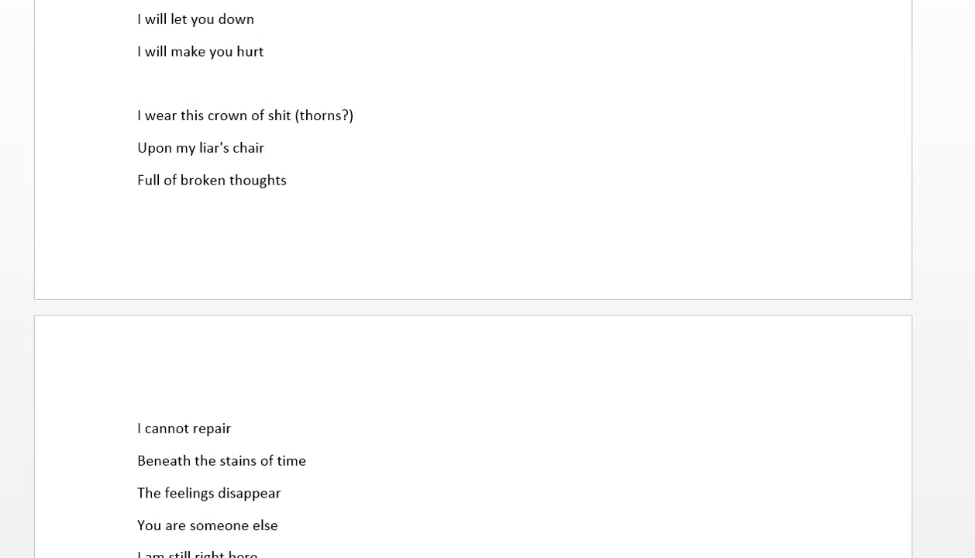
left_click(341, 115)
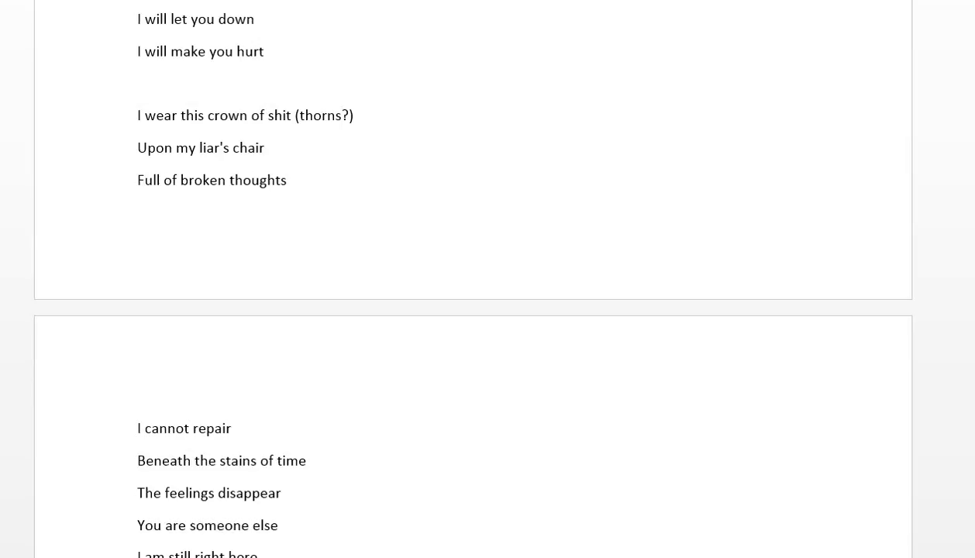
left_click(342, 115)
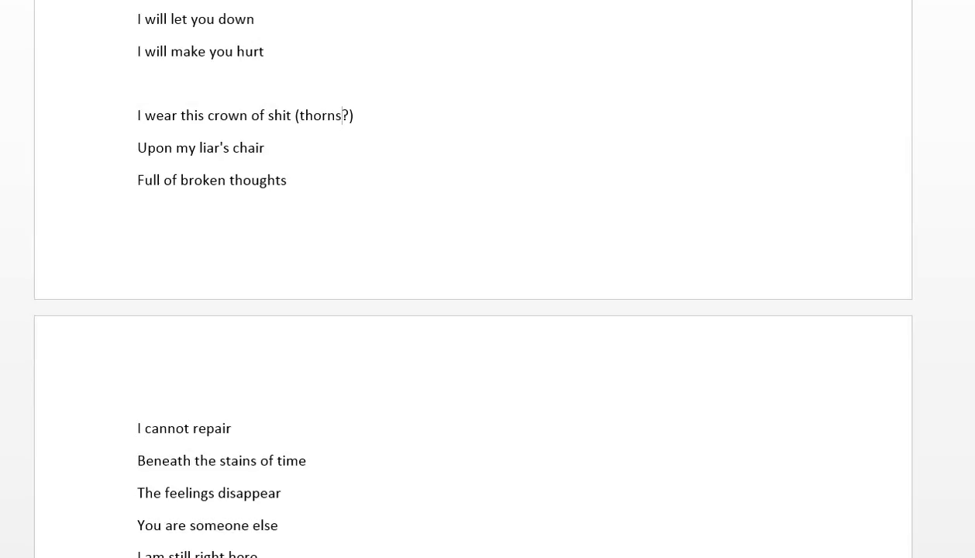
left_click_drag(136, 180, 286, 180)
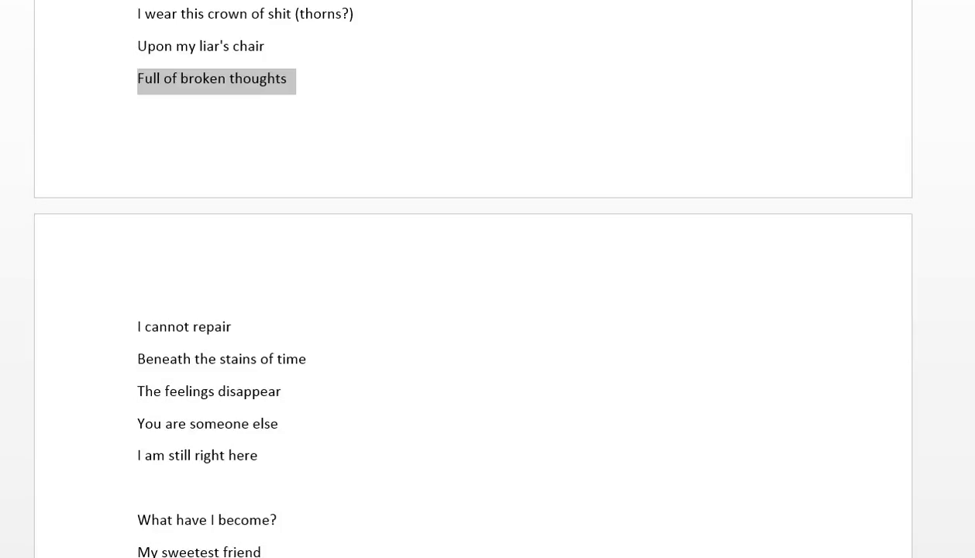
scroll("down", 3)
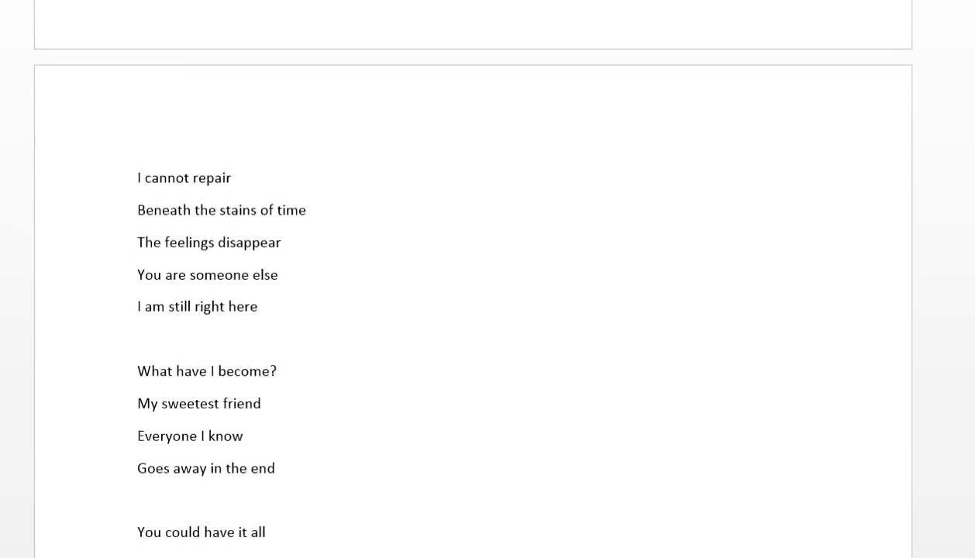
scroll("down", 3)
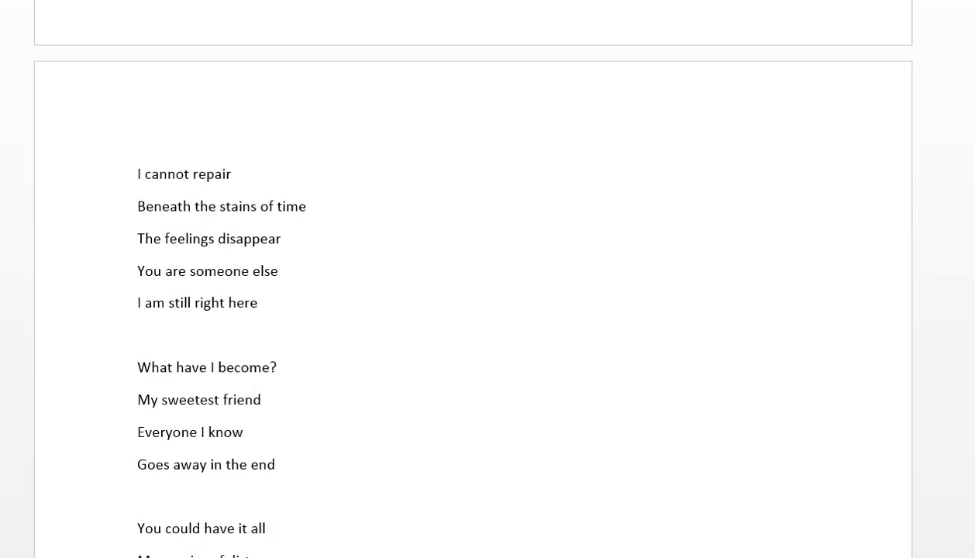
scroll("down", 3)
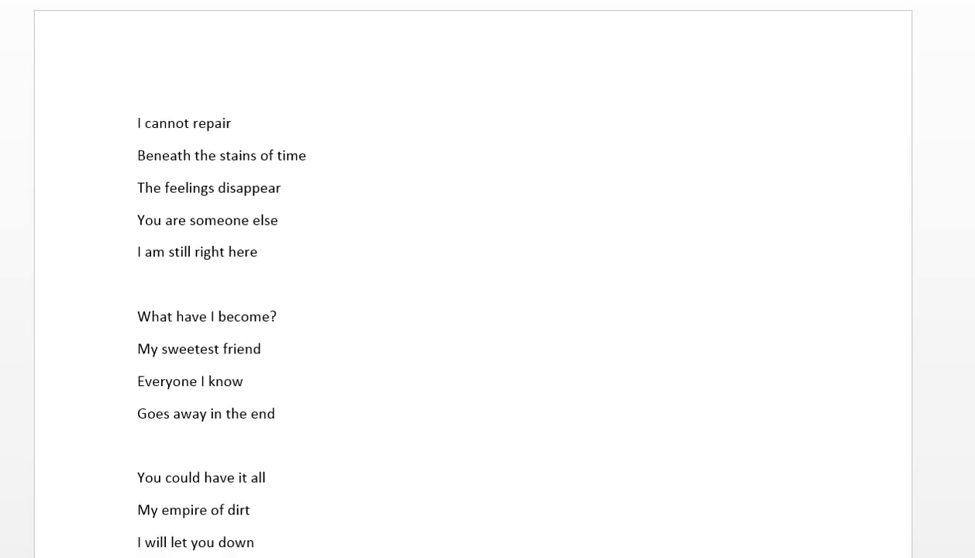
left_click_drag(138, 155, 277, 187)
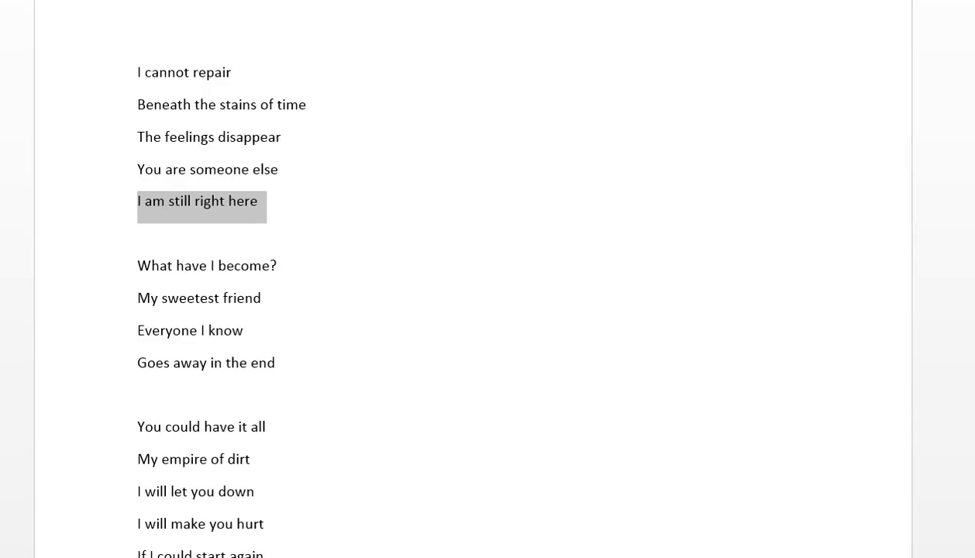
left_click_drag(137, 266, 276, 298)
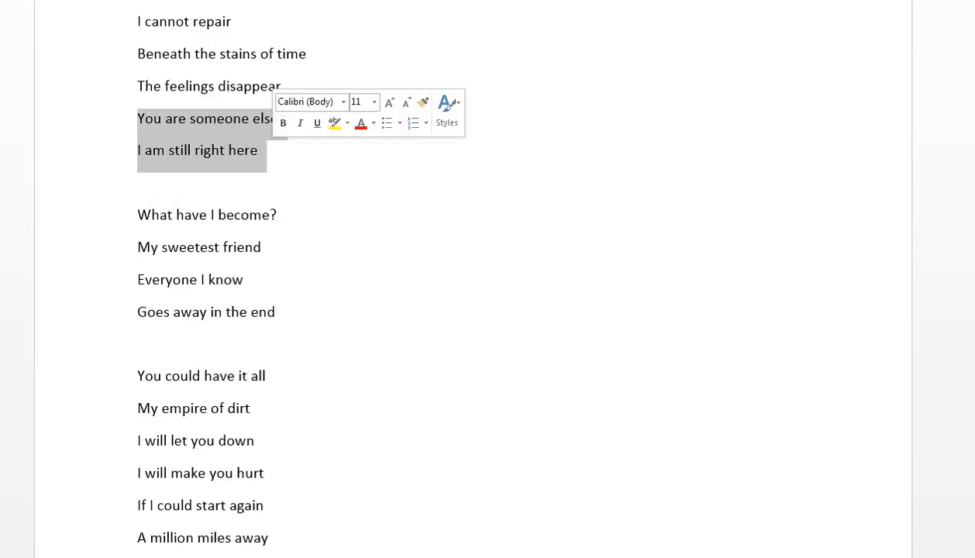
scroll("down", 3)
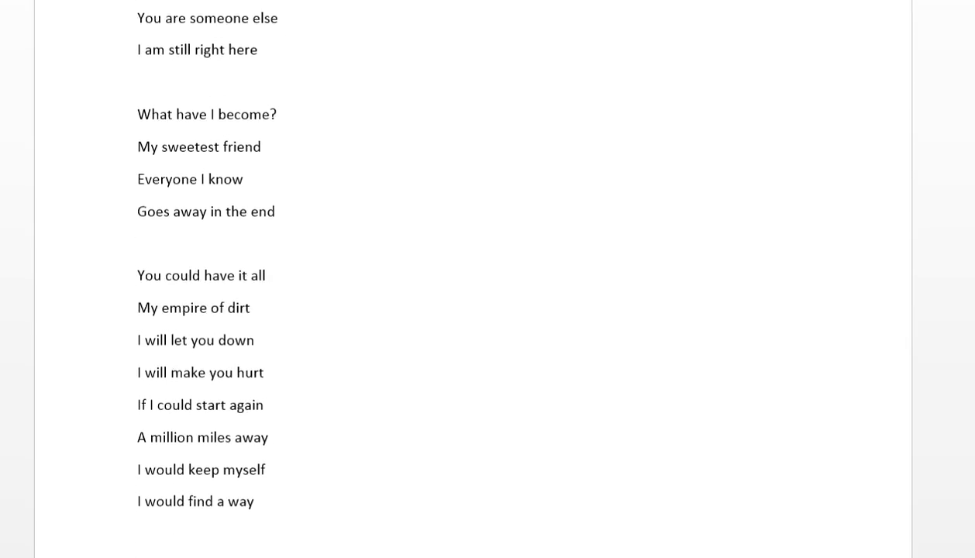
scroll("down", 3)
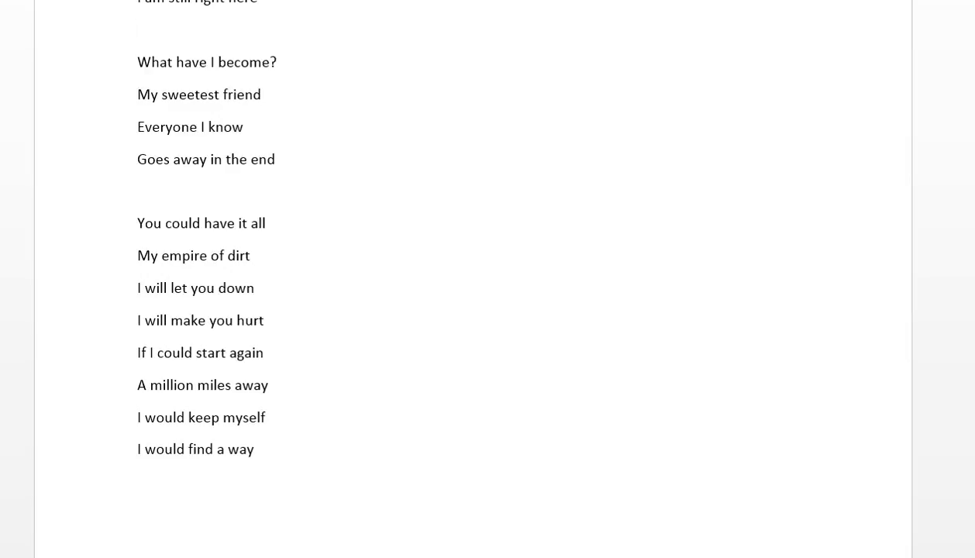